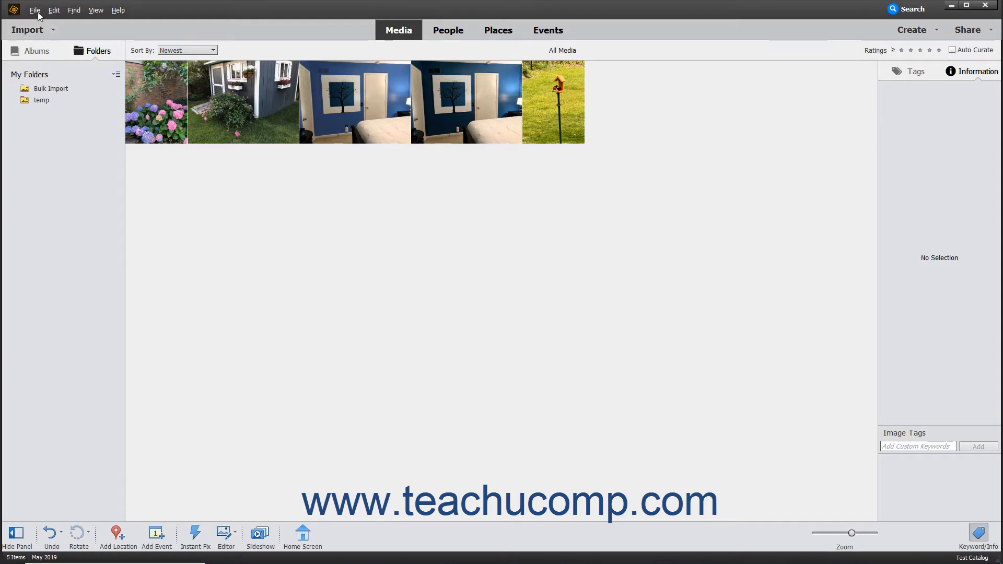
Start a catalog backup from the File menu.
left_click(34, 10)
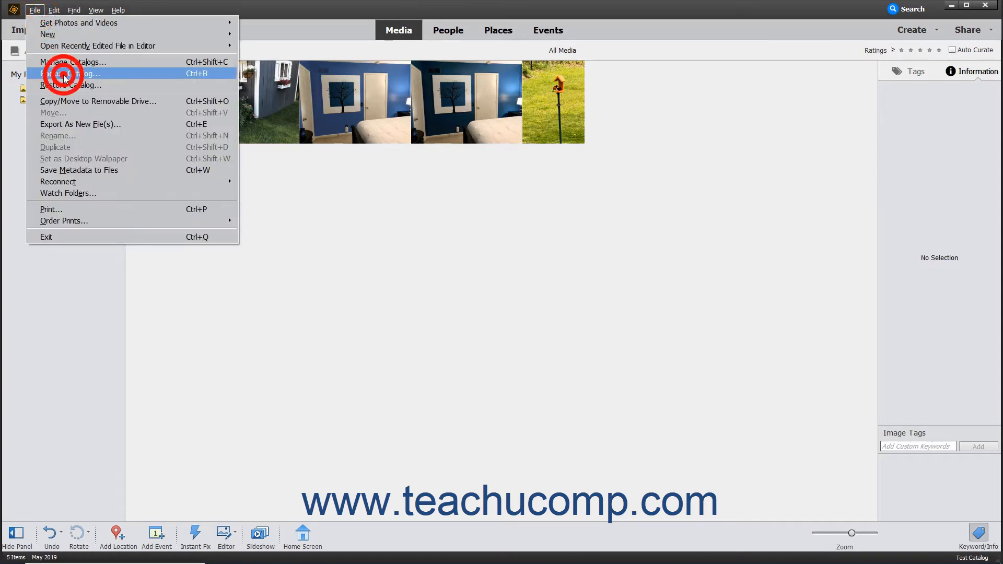
left_click(72, 73)
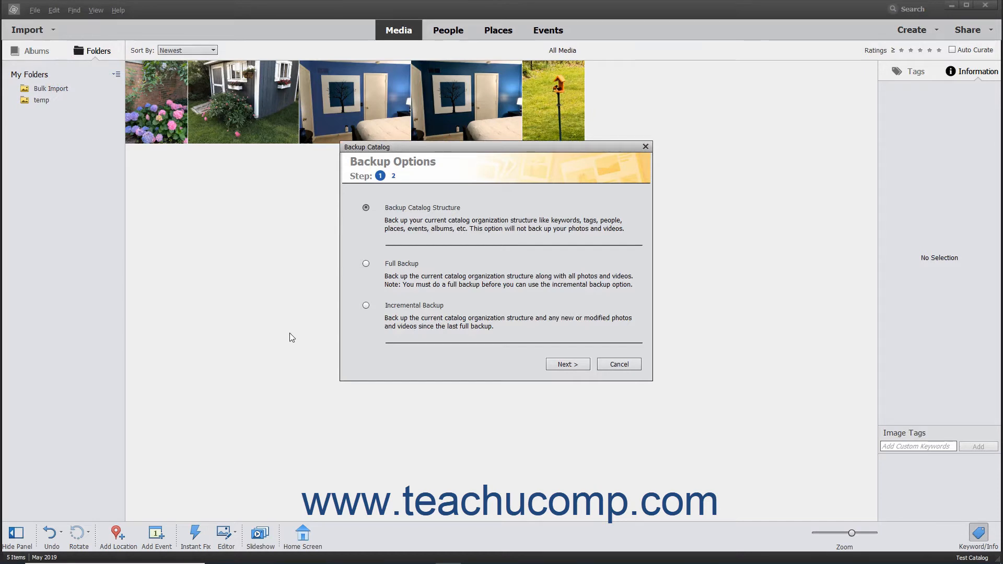
mouse_move(362, 172)
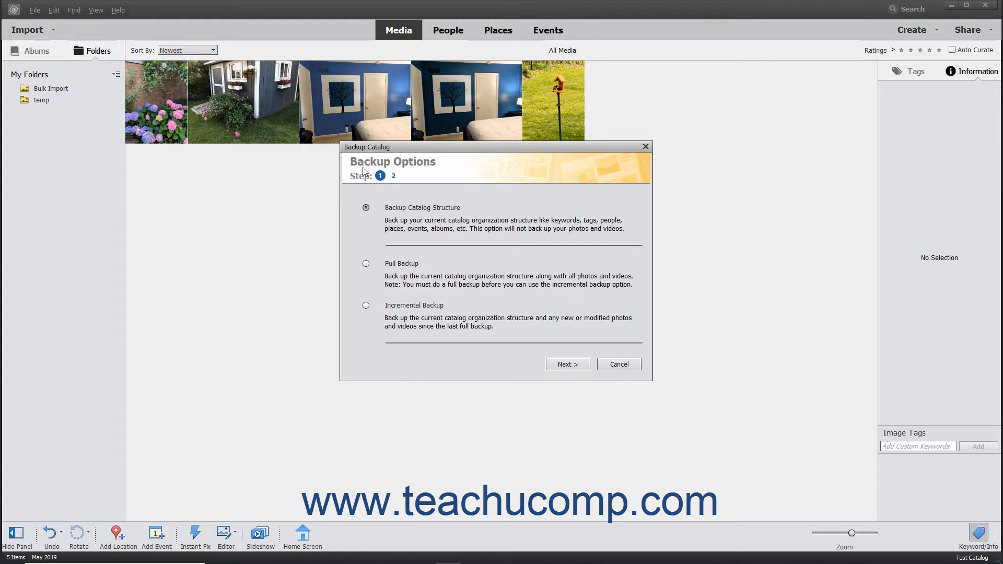
mouse_move(375, 154)
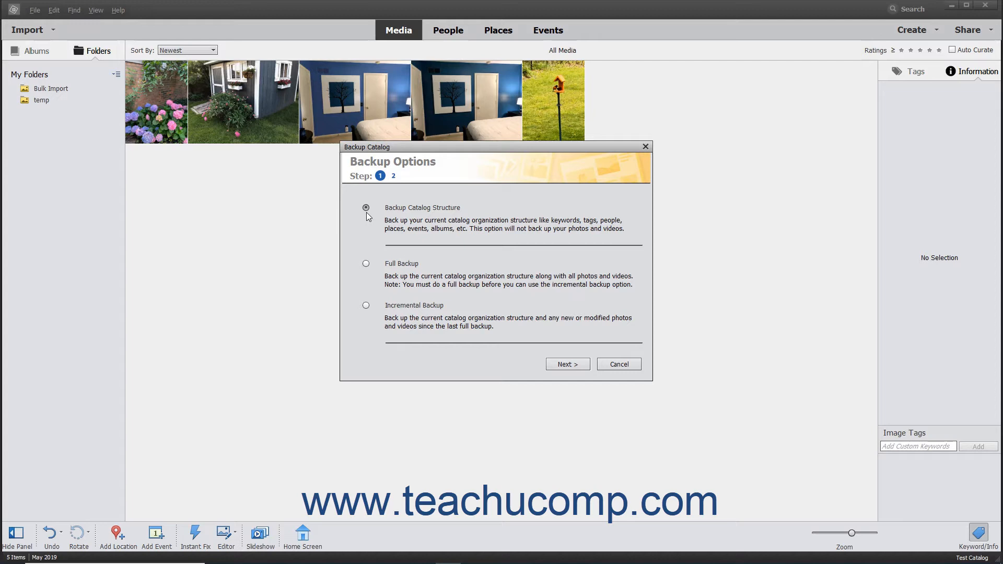
mouse_move(368, 265)
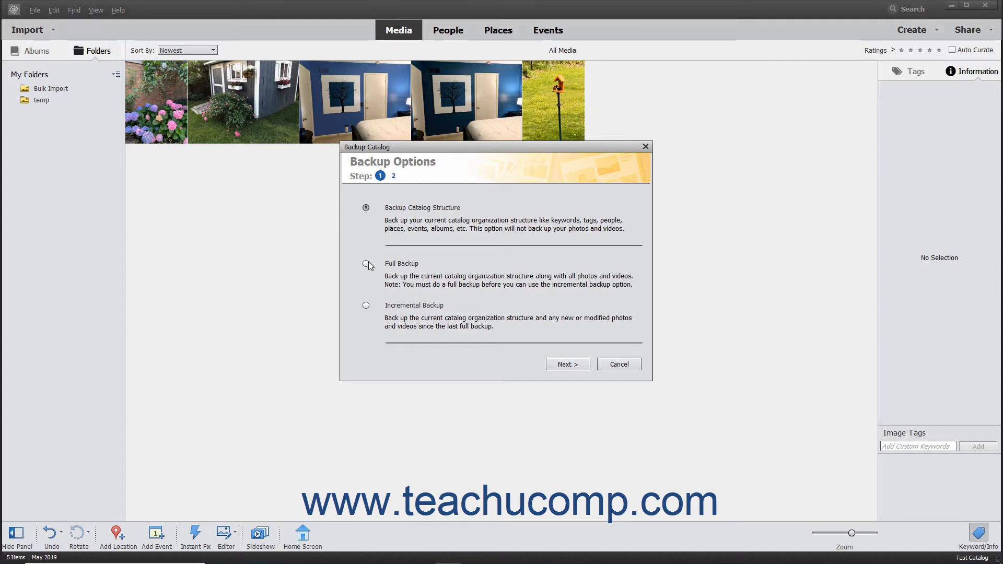
Choose Full Backup of catalog and all media, after trying the Incremental option.
left_click(366, 263)
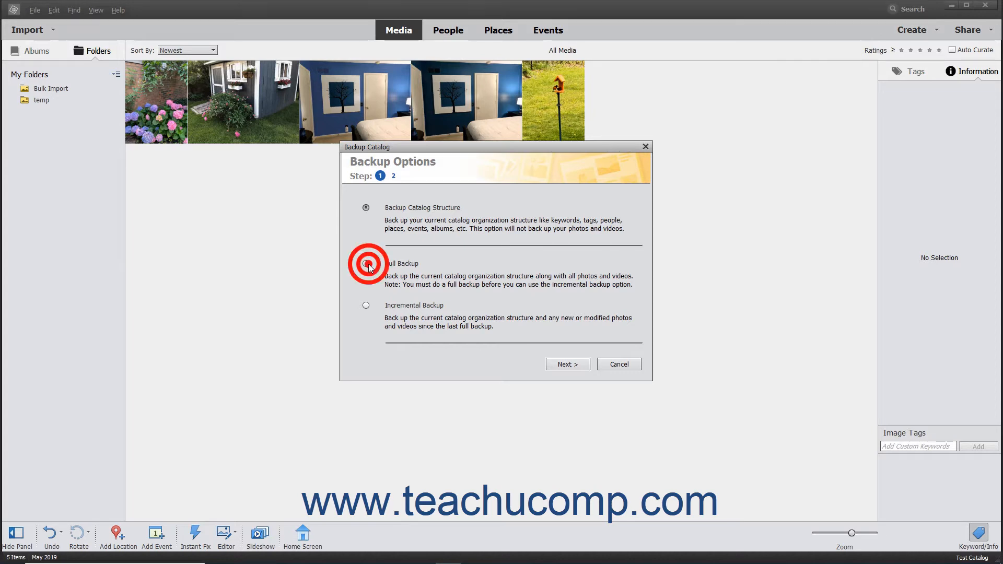
left_click(366, 264)
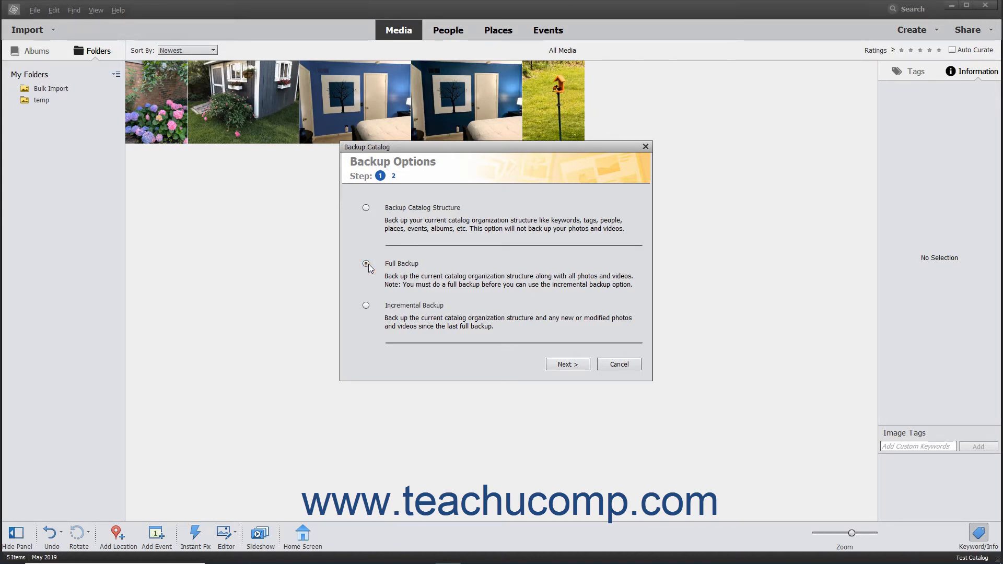
left_click(365, 306)
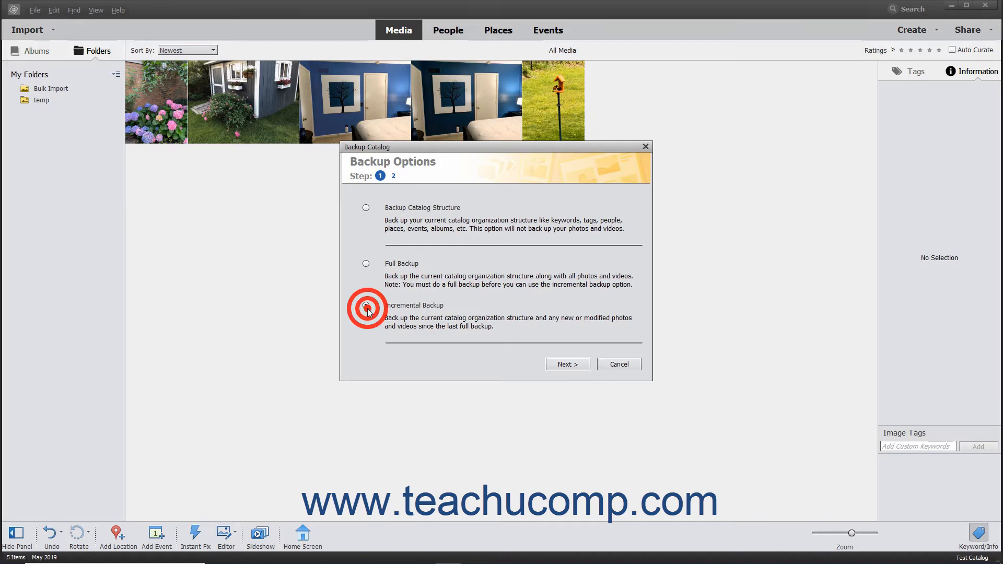
left_click(365, 306)
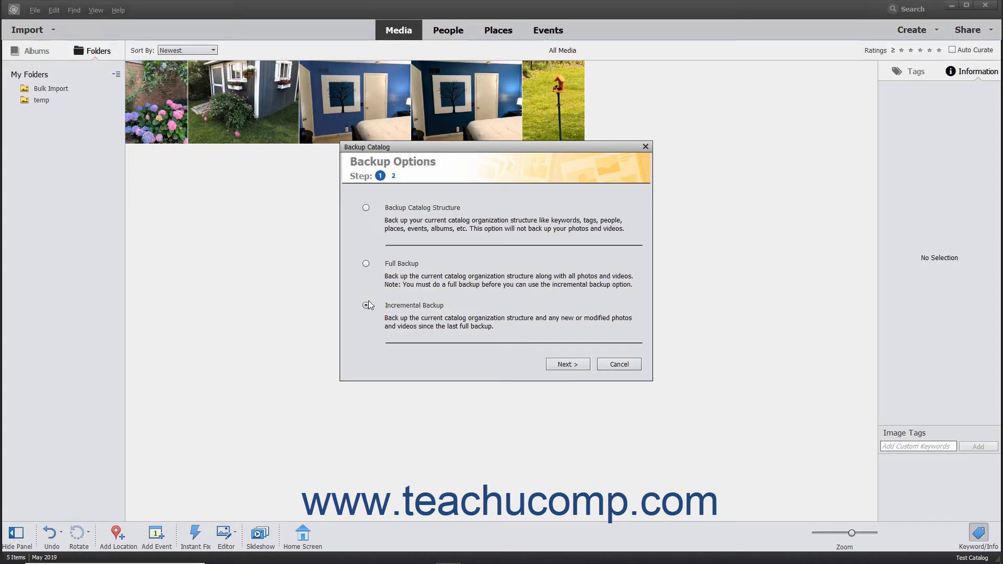
left_click(366, 305)
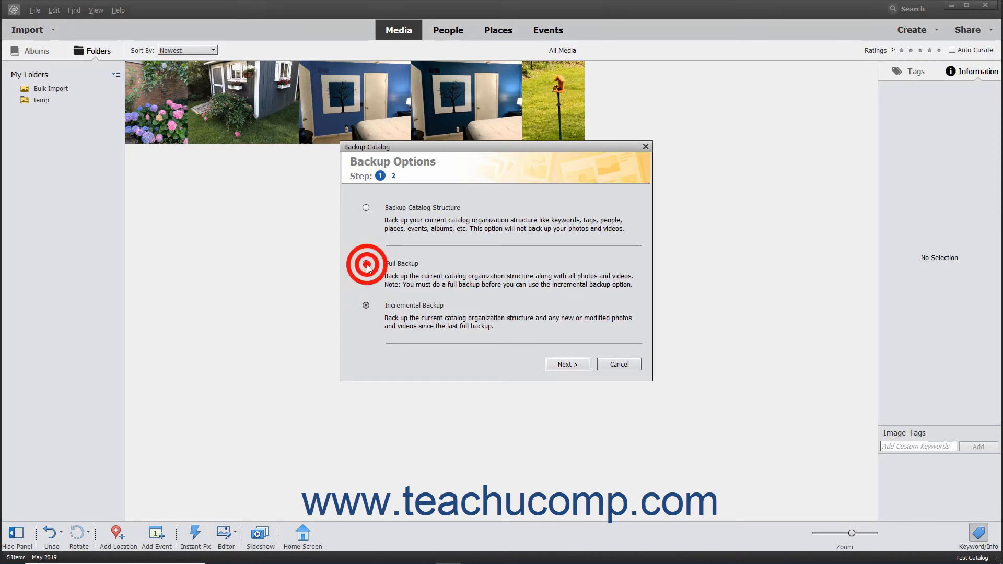
left_click(366, 263)
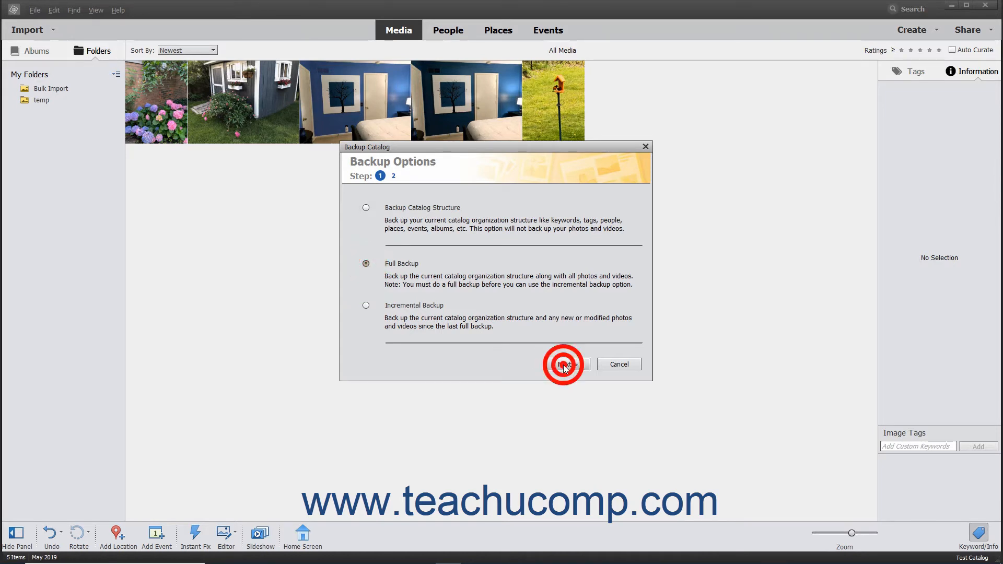
Select the COLORS 2.0 (E:) drive as backup destination and browse for a folder.
left_click(564, 363)
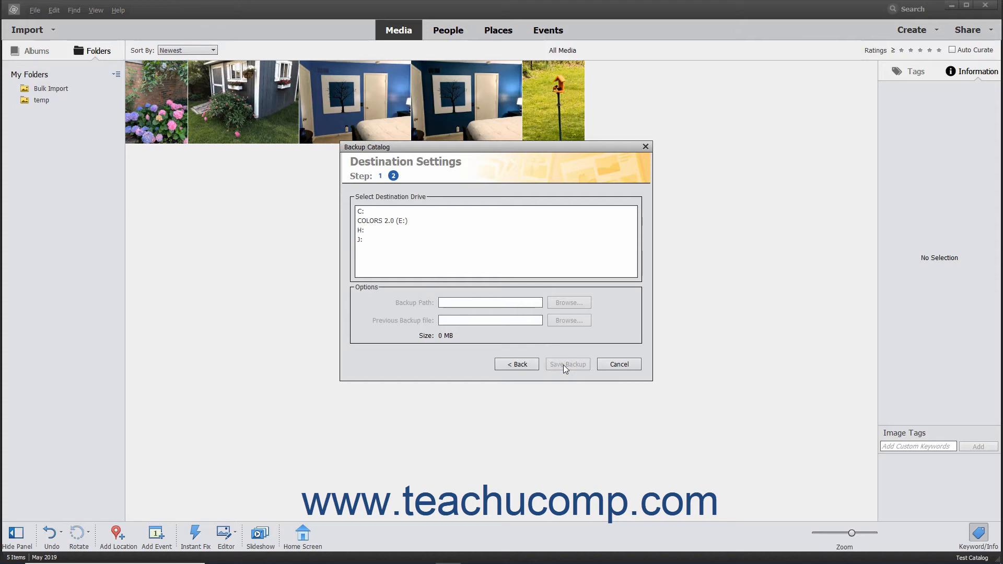
left_click(383, 220)
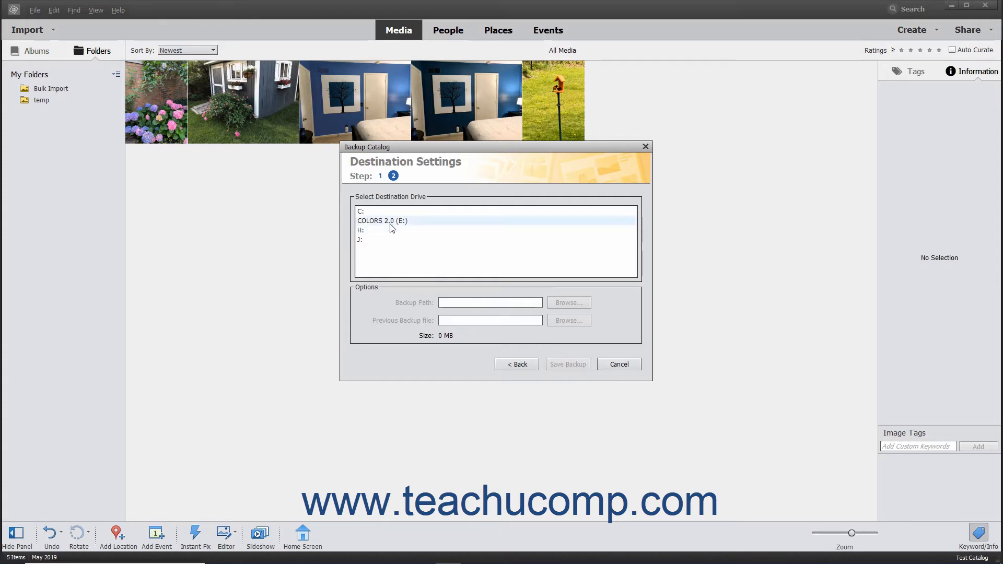
left_click(382, 221)
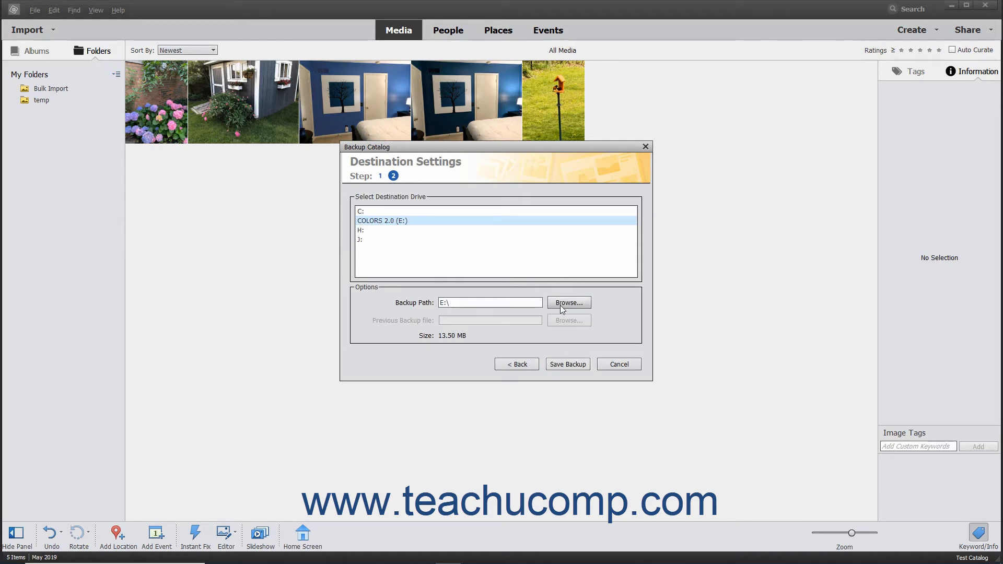
left_click(569, 303)
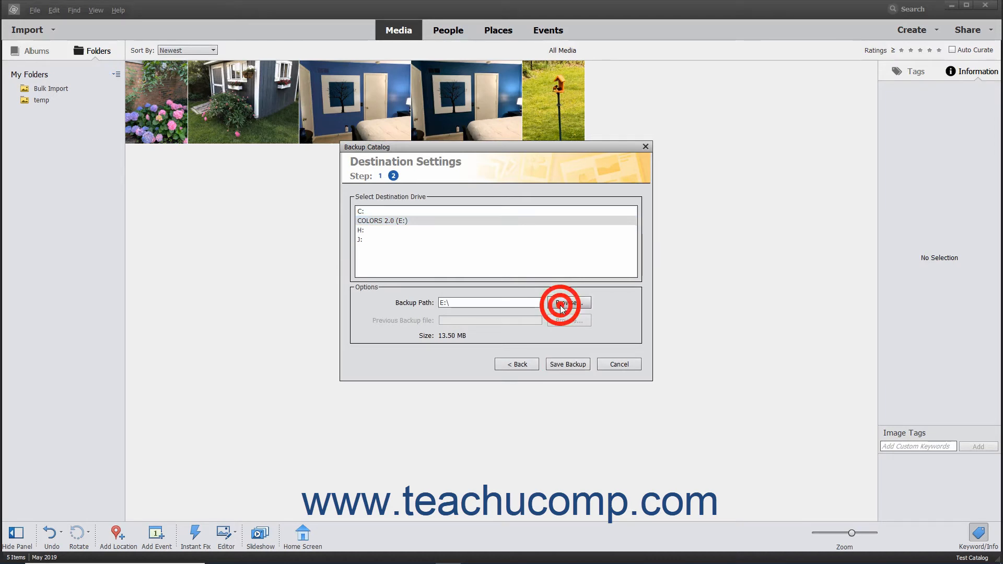
left_click(566, 303)
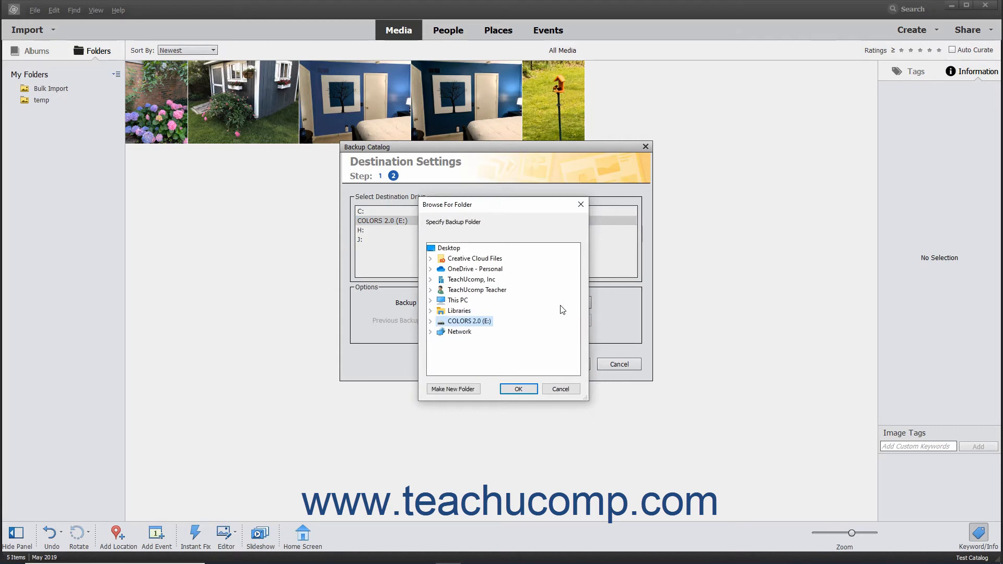
mouse_move(460, 331)
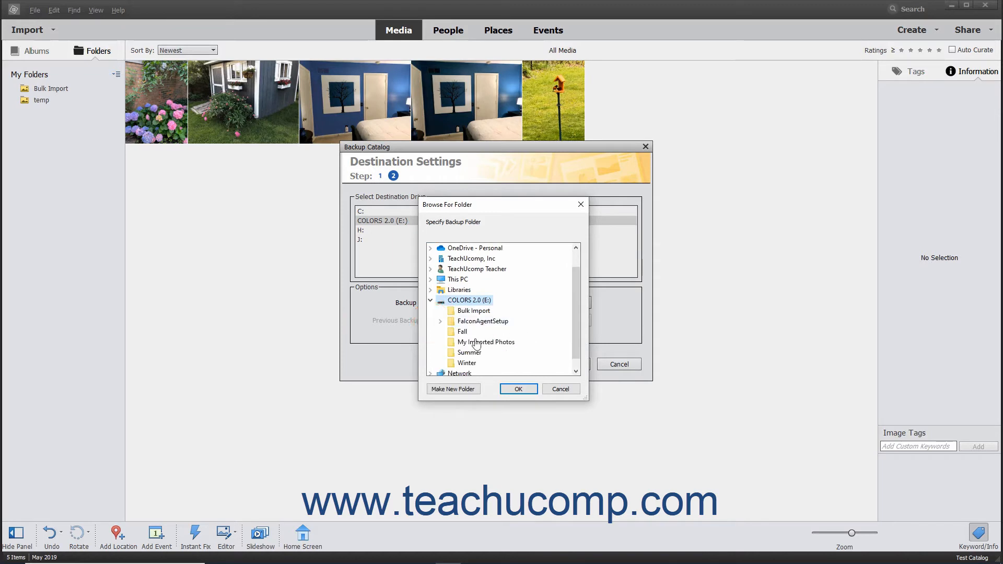
Create a new Backups folder on E: and confirm it as the backup path.
left_click(452, 389)
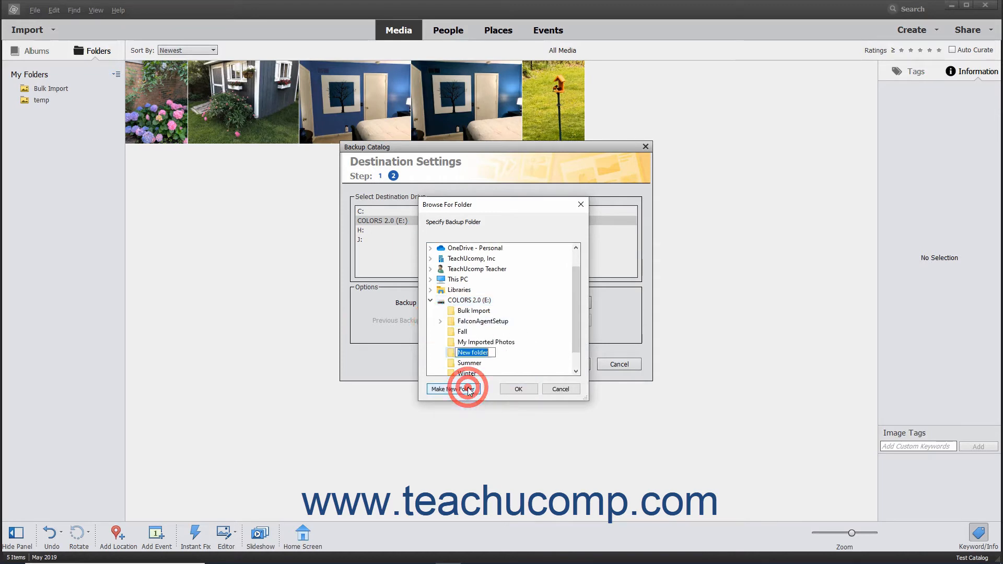
type("Backups")
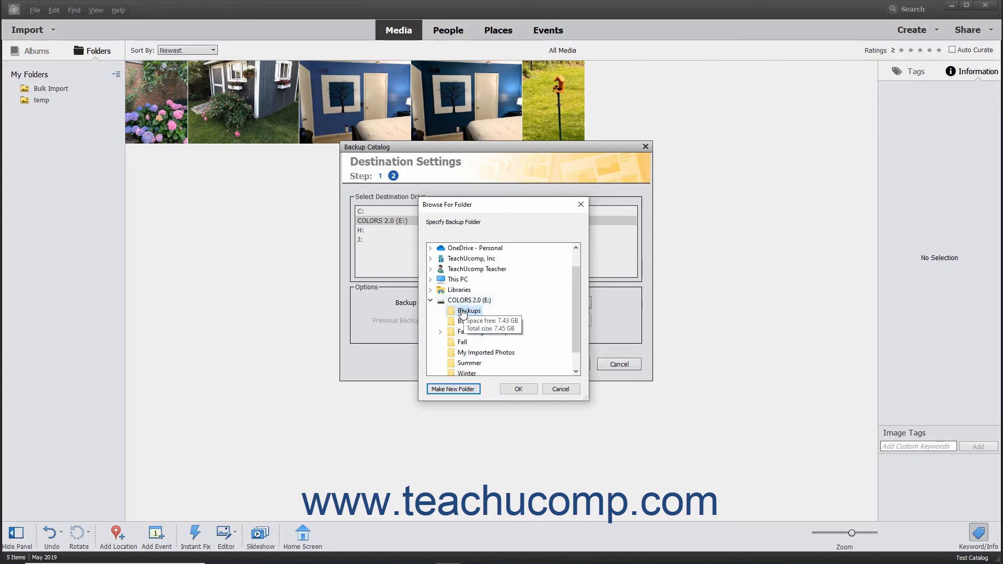
left_click(518, 388)
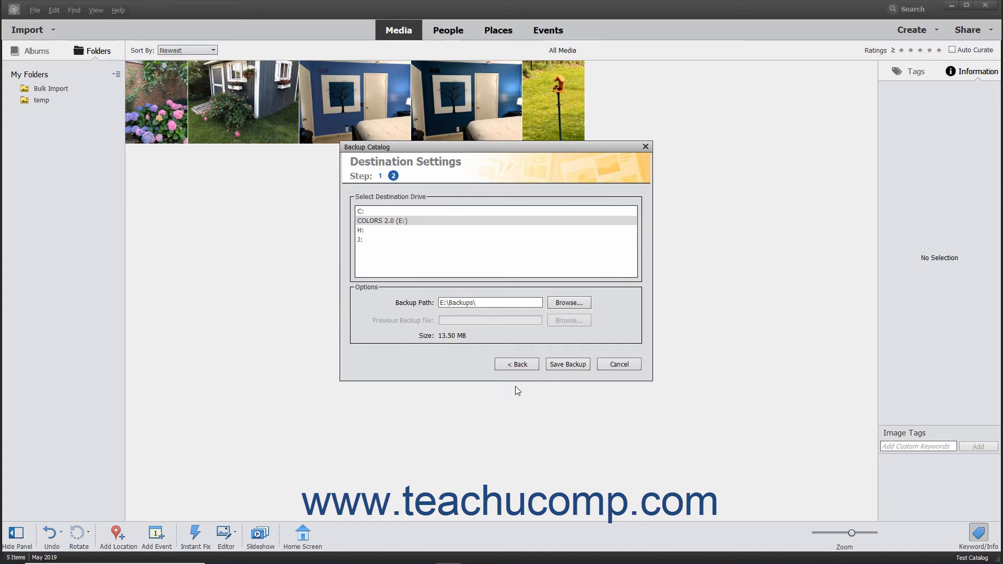
mouse_move(563, 326)
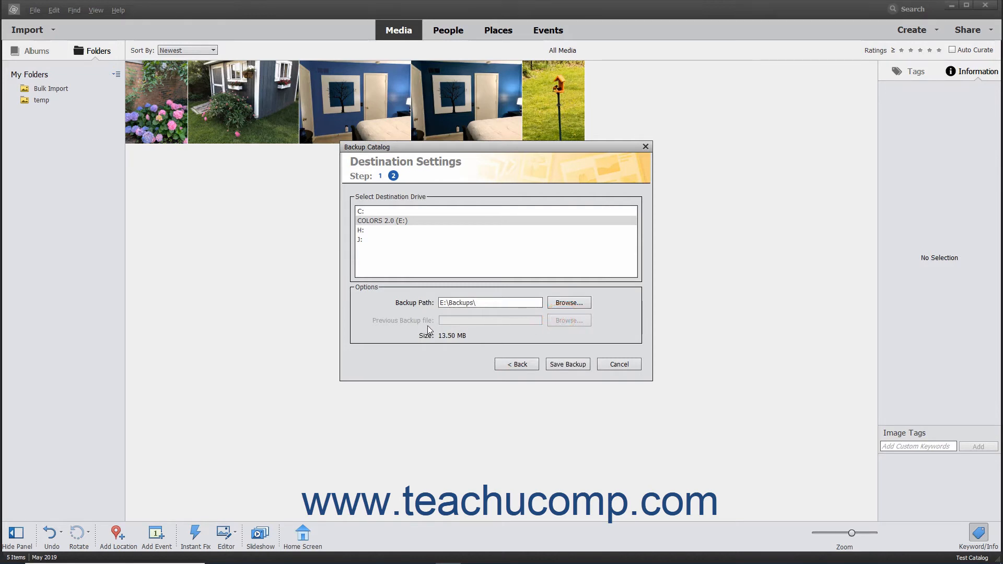
Save the backup to E:\Backups and acknowledge the success message.
left_click(424, 325)
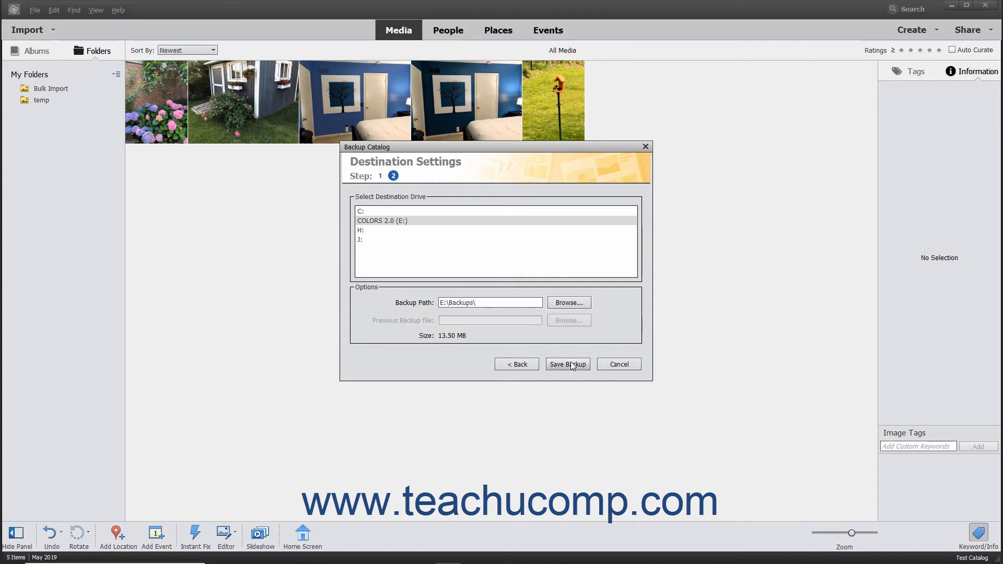
left_click(566, 363)
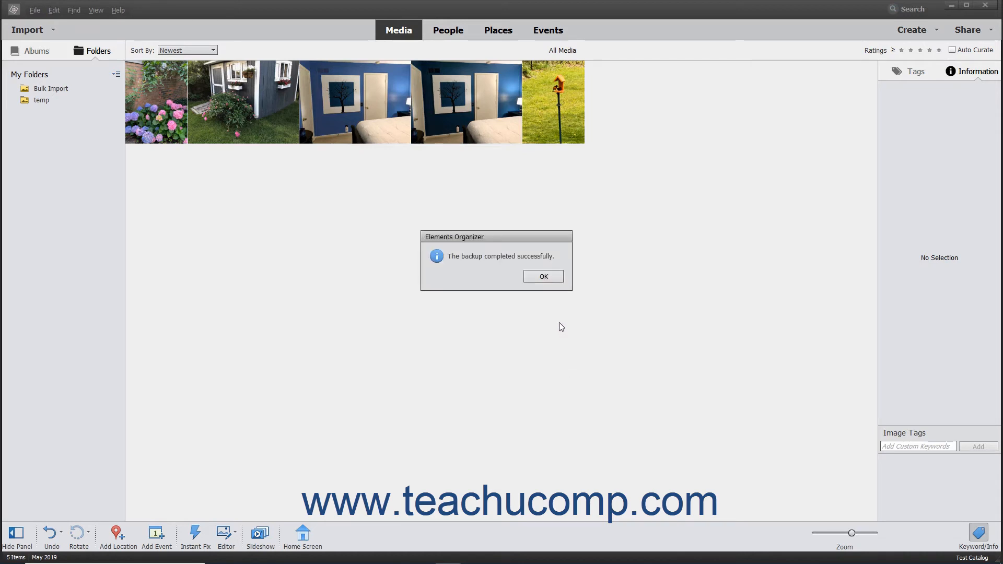
left_click(542, 276)
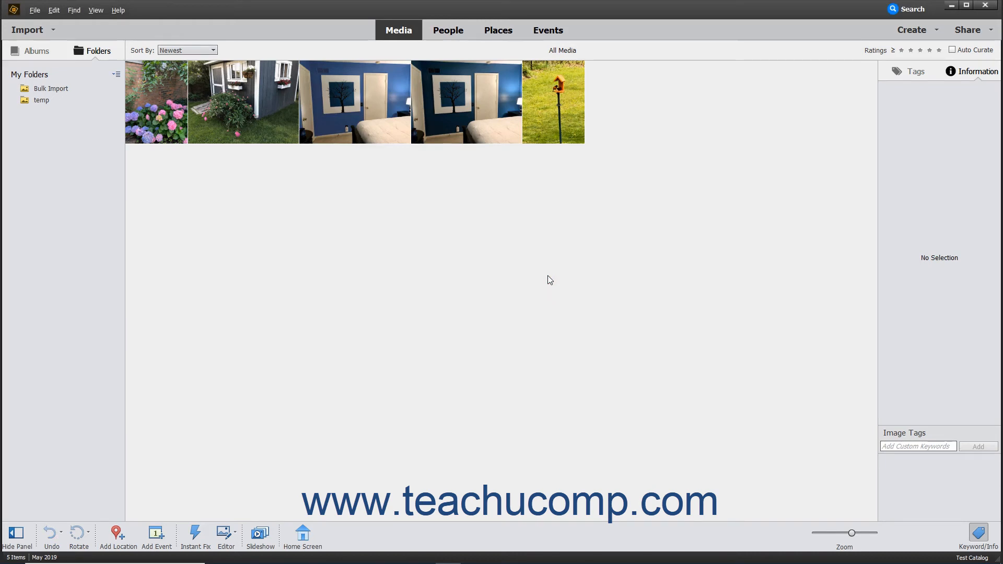
mouse_move(507, 269)
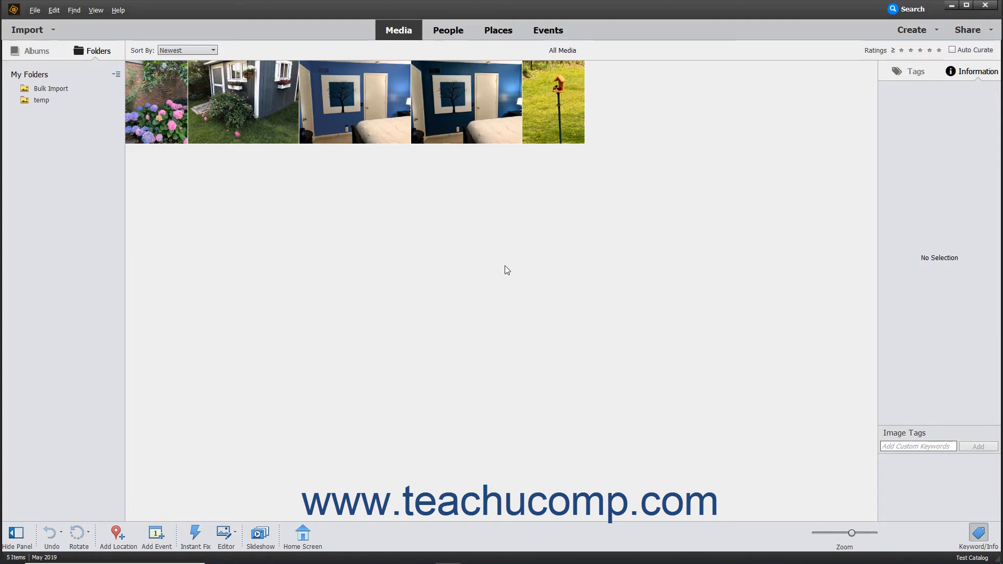
Start Restore Catalog and settle on Hard drive / Other Volume as the source, after trying disc.
left_click(35, 10)
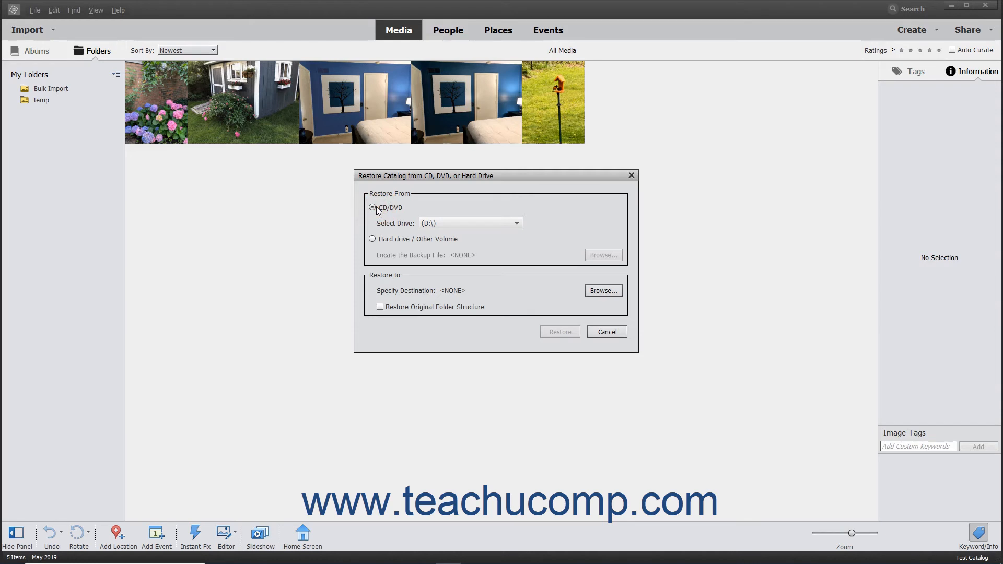
left_click(372, 238)
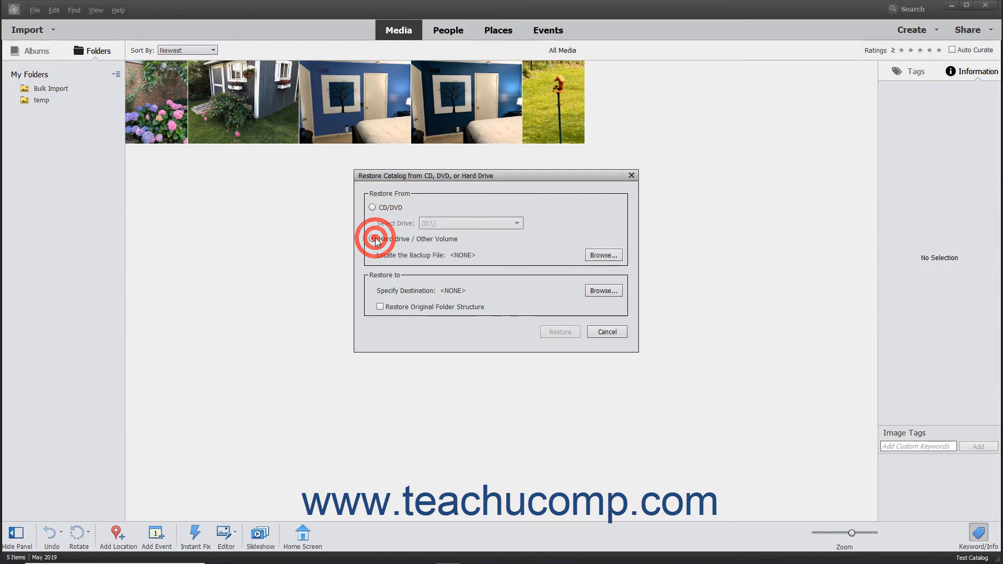
left_click(372, 238)
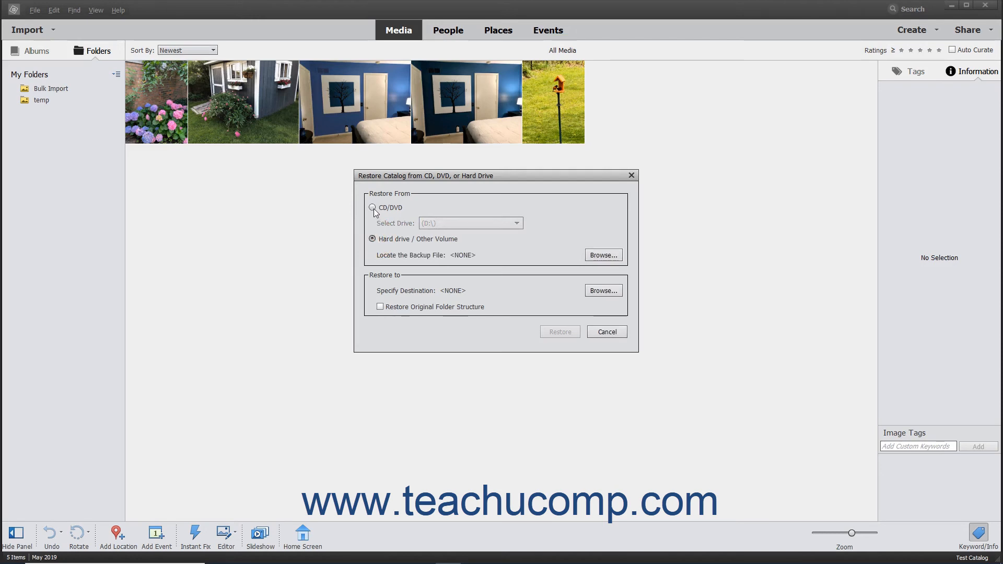
left_click(372, 208)
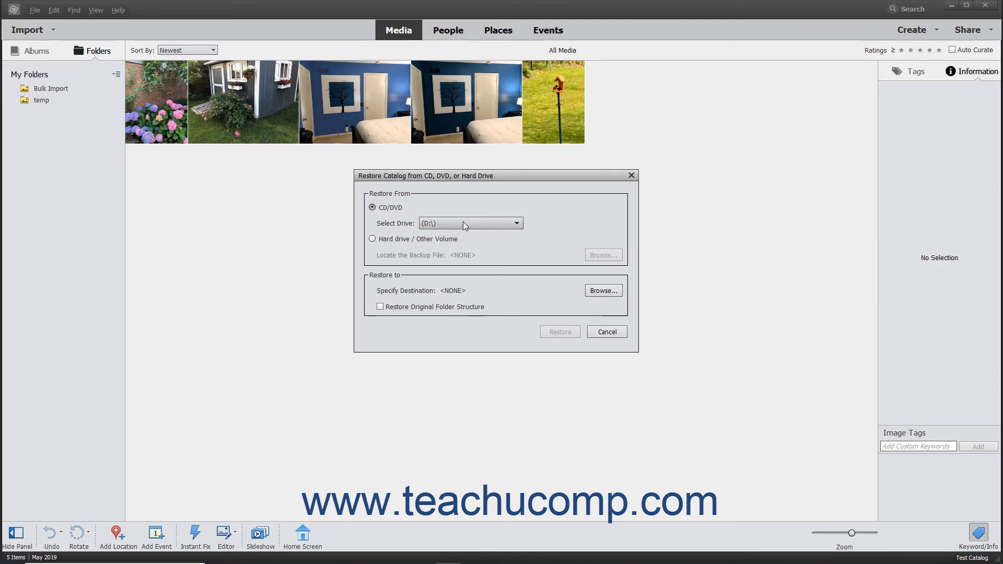
left_click(372, 238)
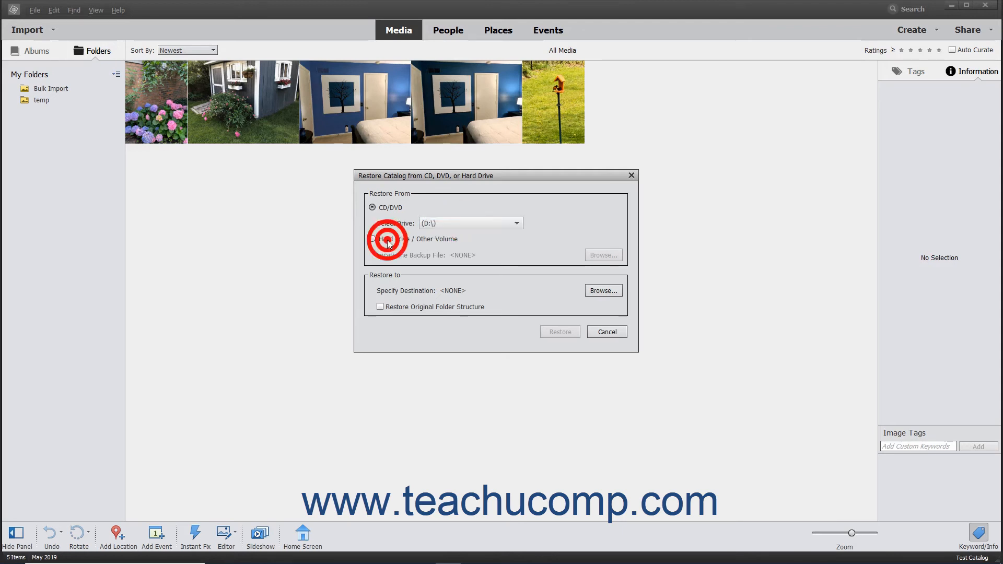
left_click(372, 238)
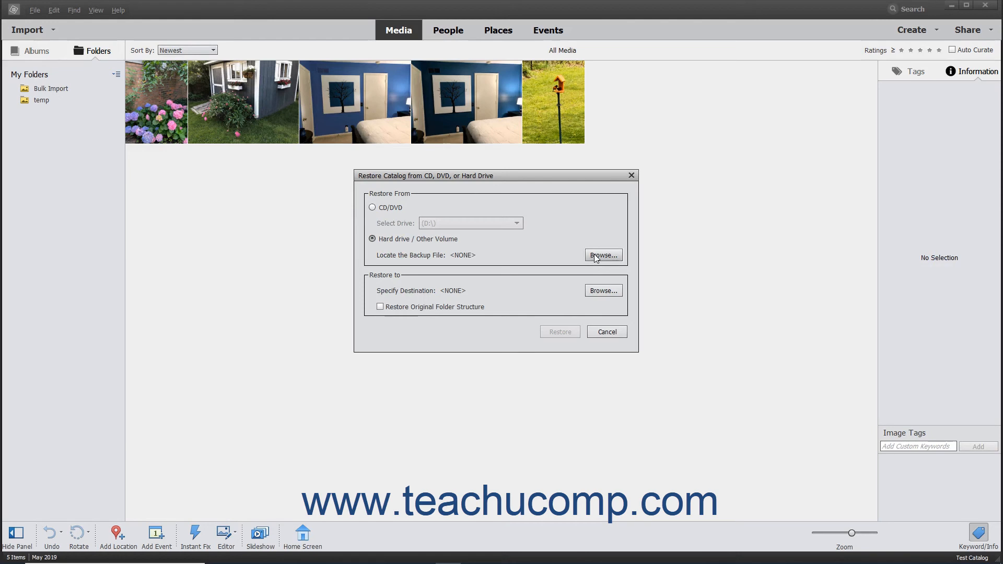
Locate Backup.tly in E:\Backups as the file to restore from.
left_click(602, 255)
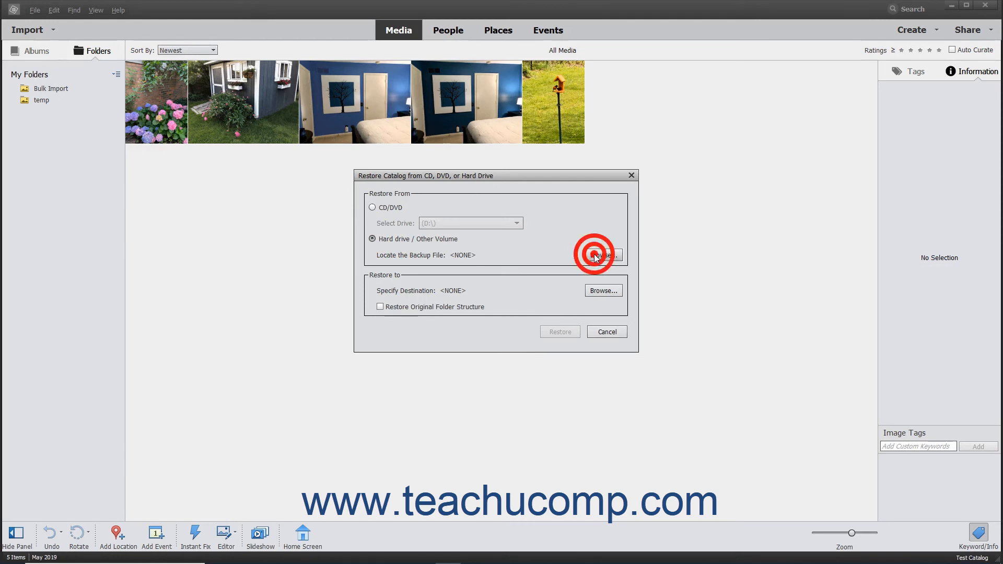
left_click(601, 255)
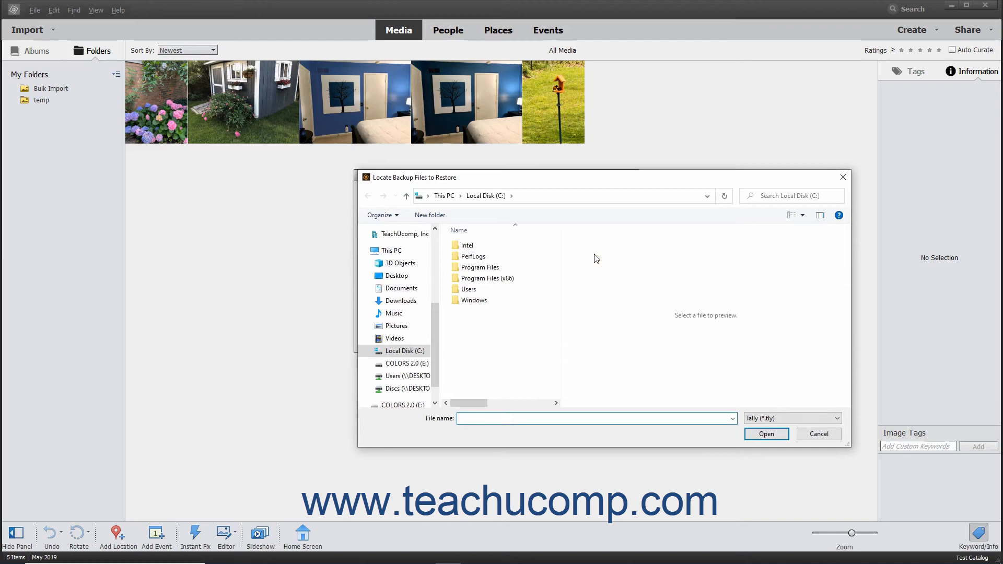
mouse_move(539, 302)
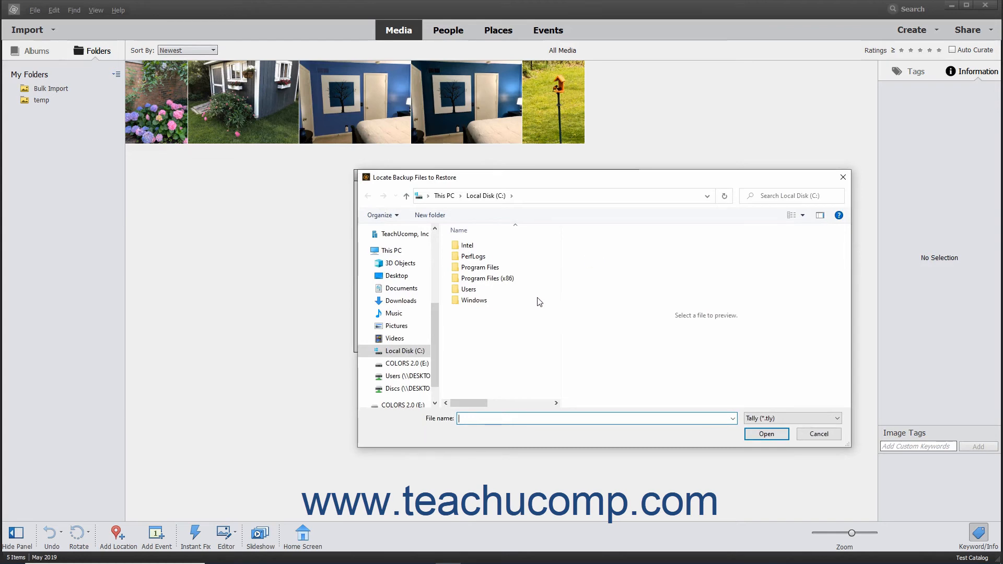
left_click(404, 363)
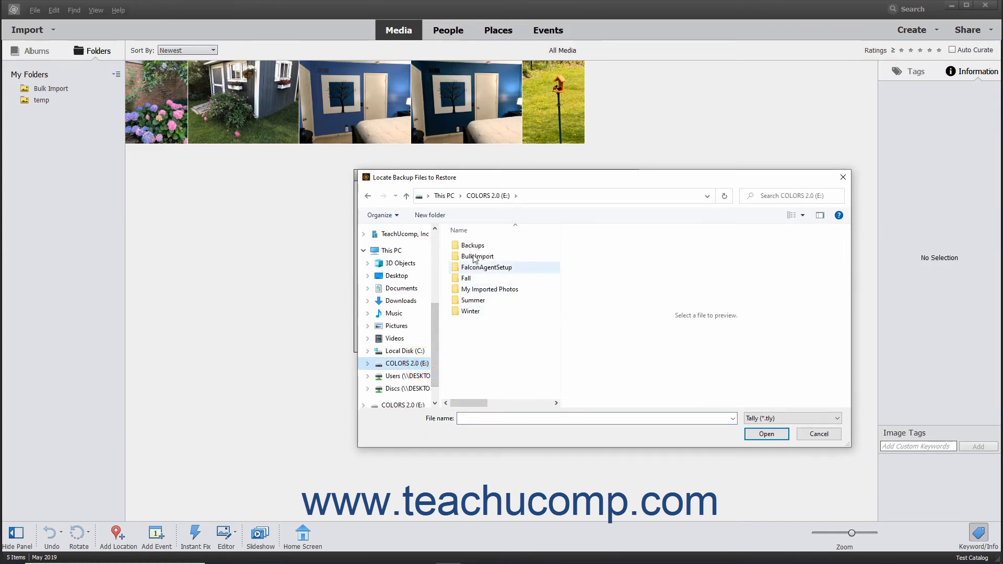
double_click(472, 244)
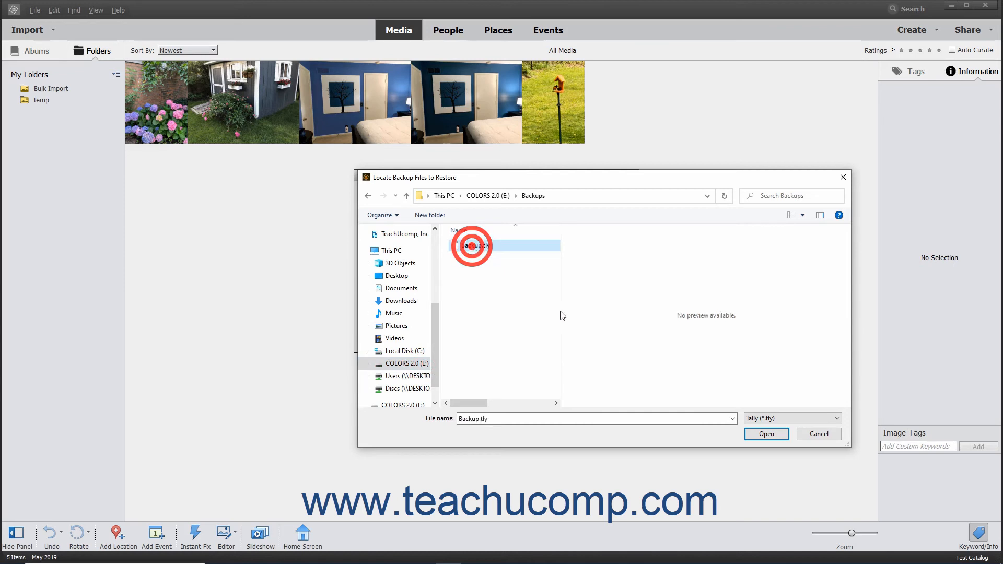
left_click(765, 433)
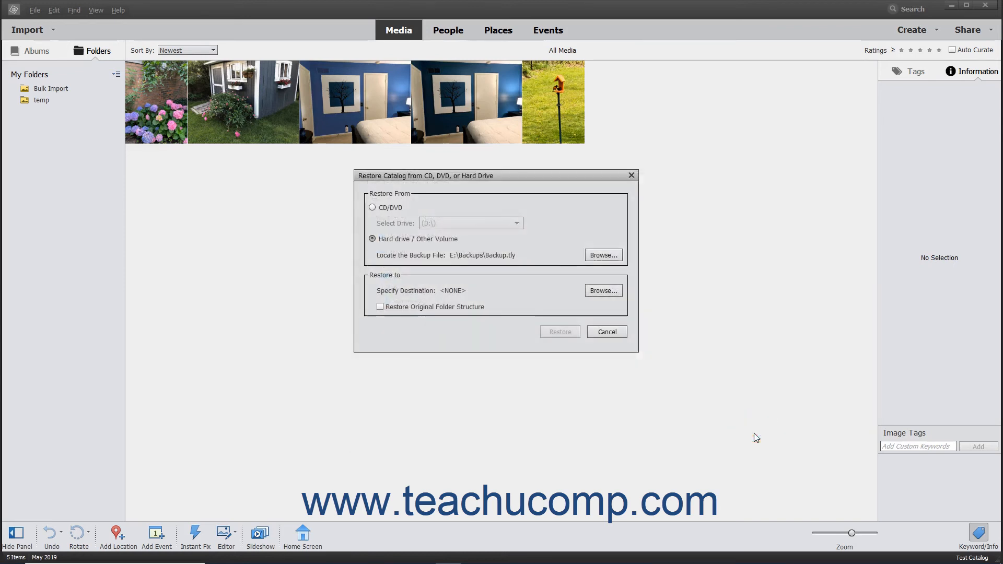
mouse_move(654, 377)
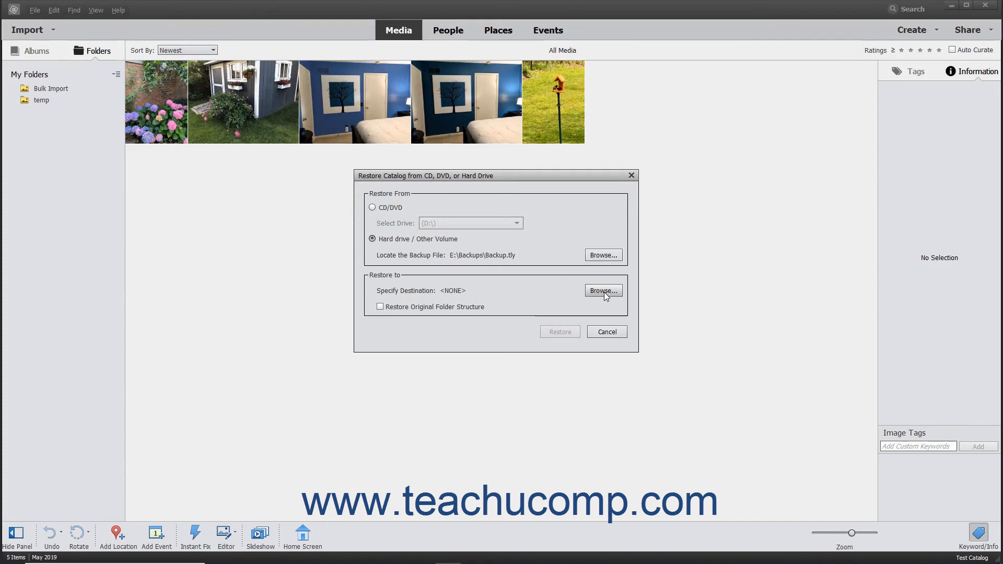
Create a RestoredCatalog folder on the Desktop and select it as the restore destination.
left_click(602, 291)
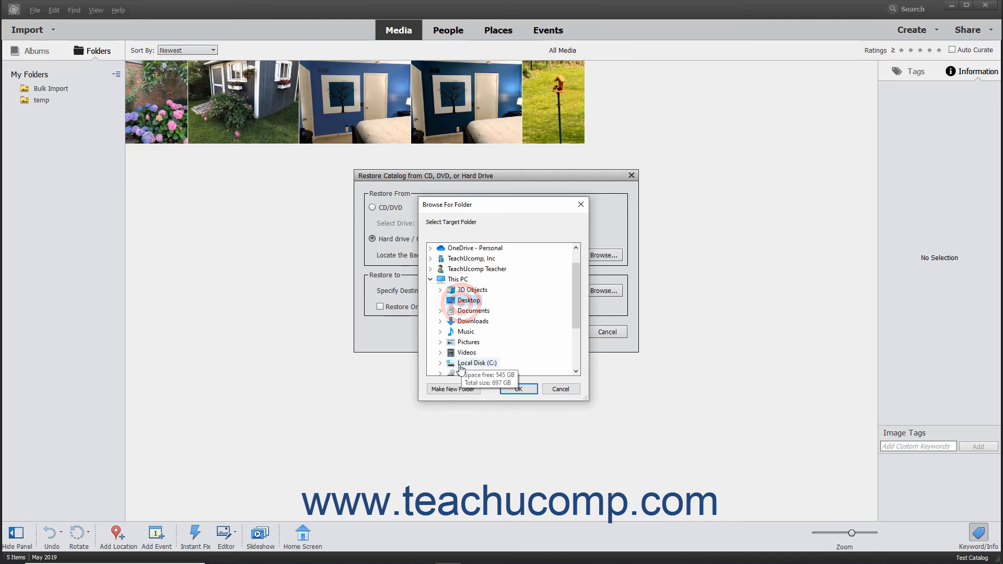
left_click(452, 389)
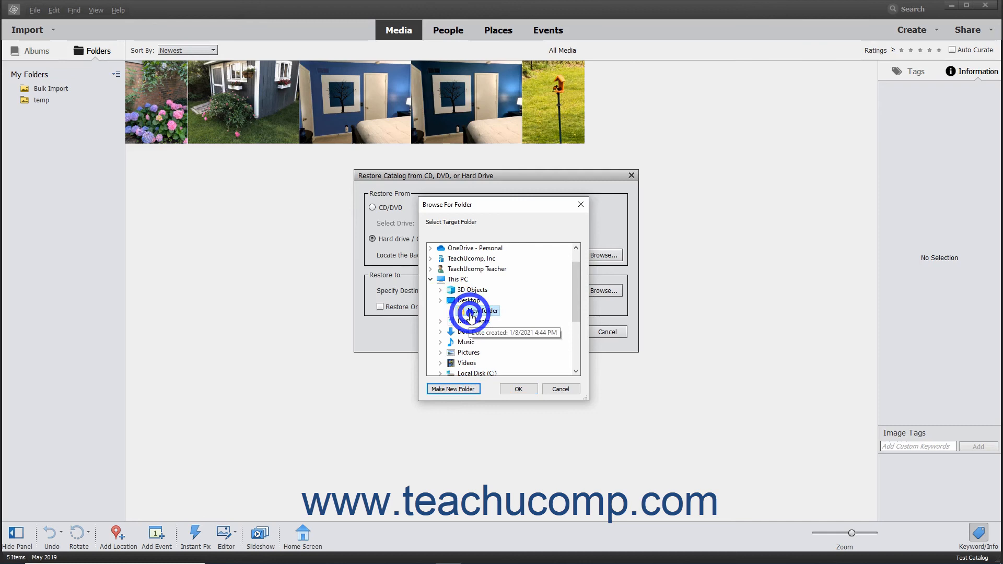
right_click(476, 310)
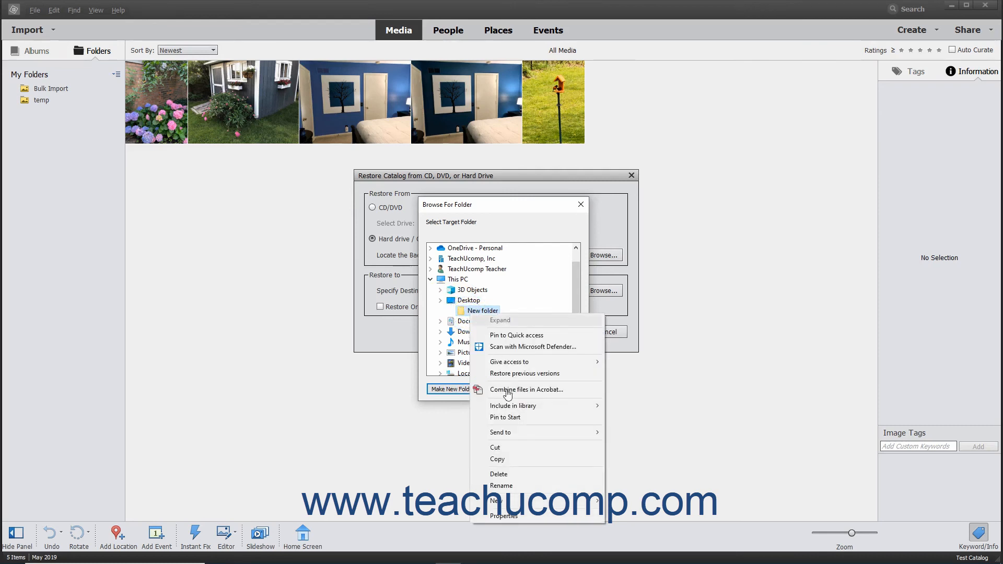
left_click(501, 486)
type("Restored")
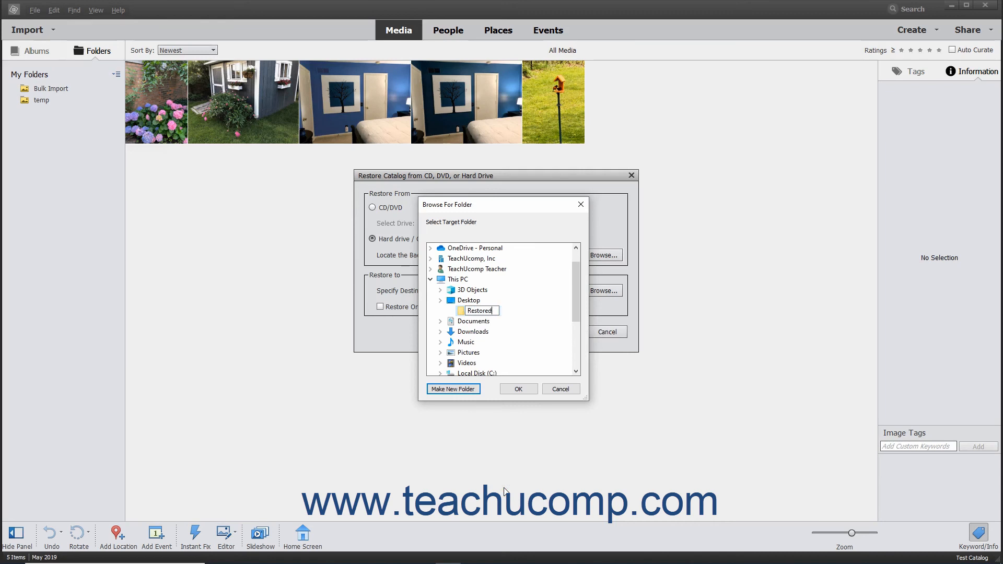
type("Catalog")
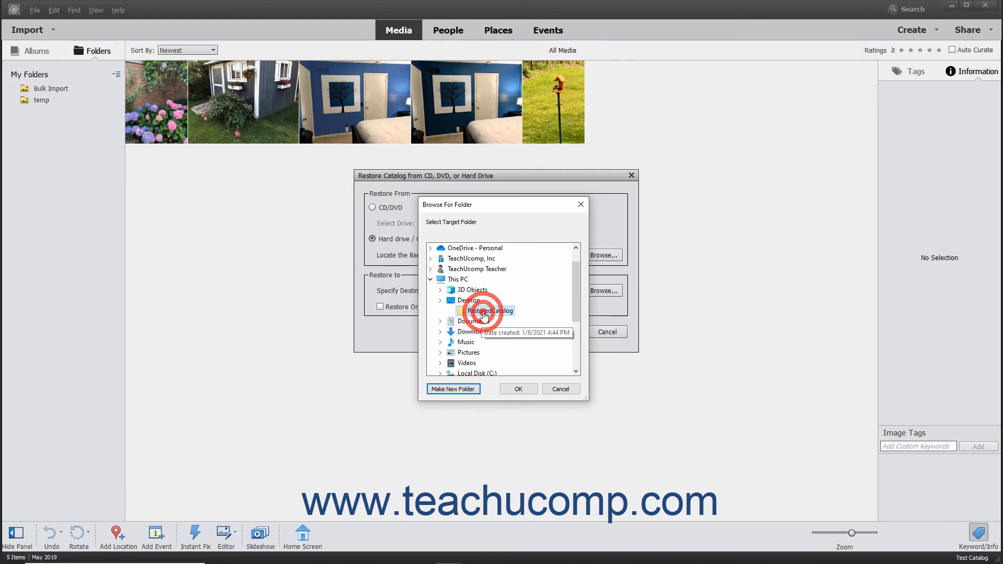
left_click(517, 389)
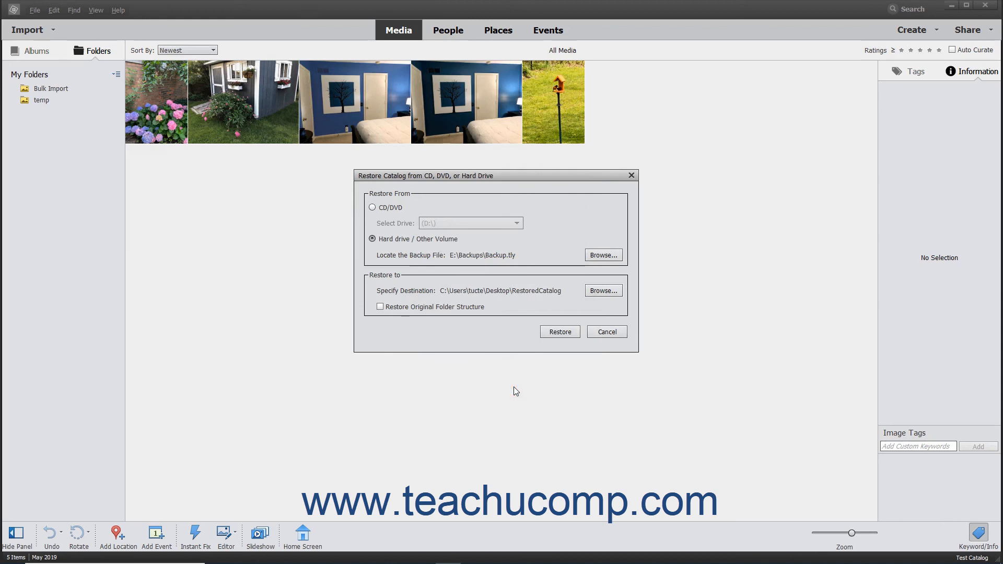
mouse_move(491, 347)
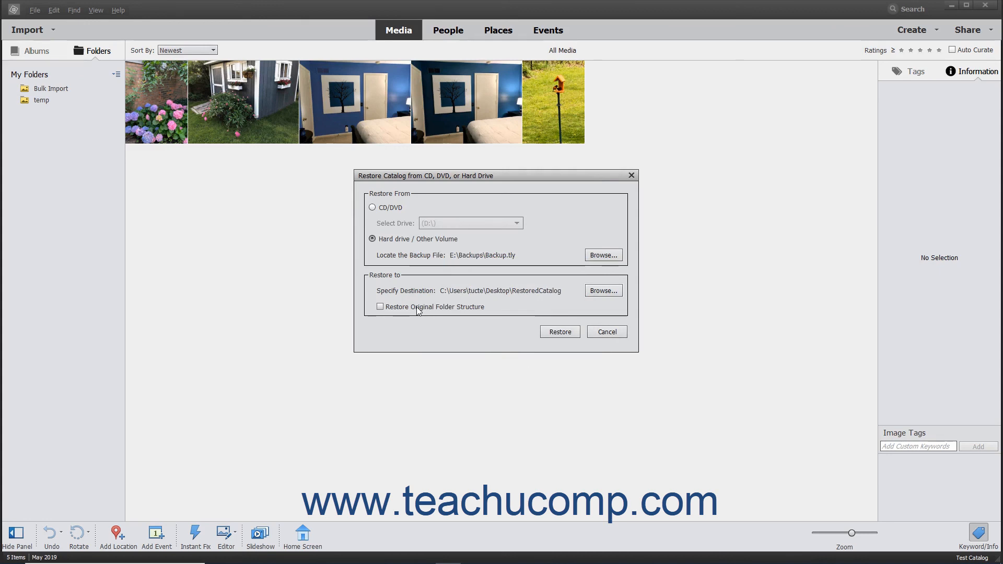
Restore with original folder structure kept and acknowledge the restore completed message.
left_click(380, 306)
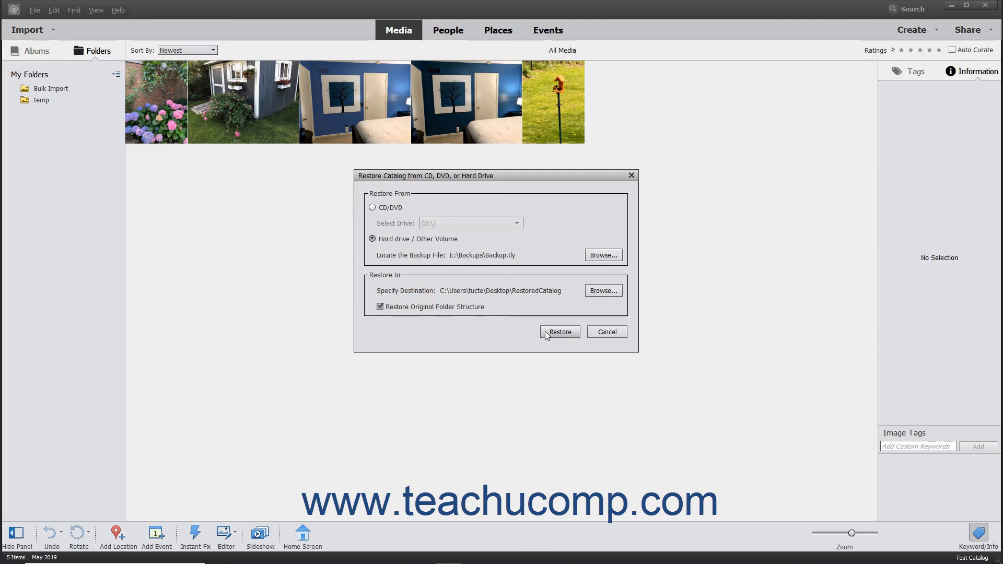
left_click(559, 331)
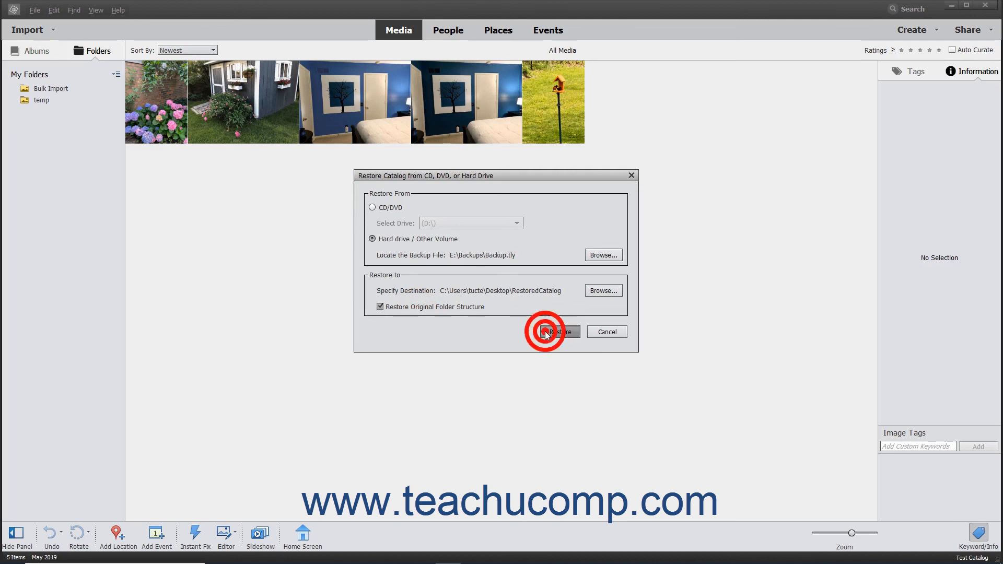
left_click(550, 333)
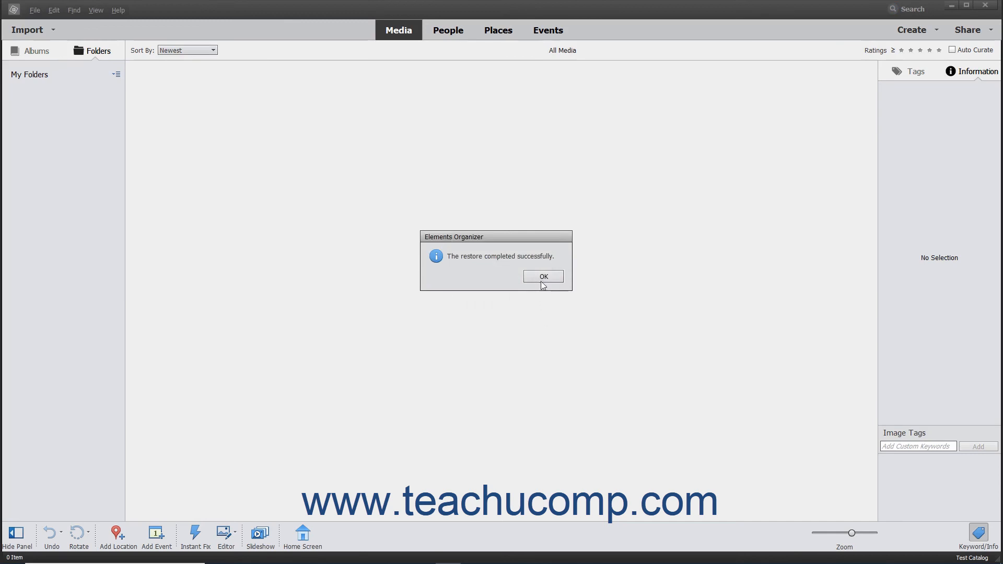
left_click(543, 276)
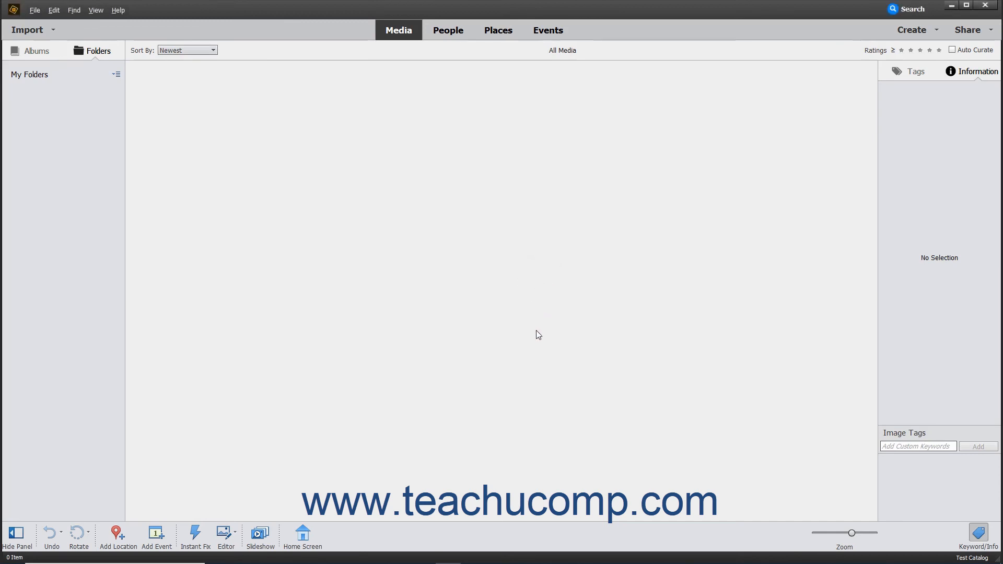